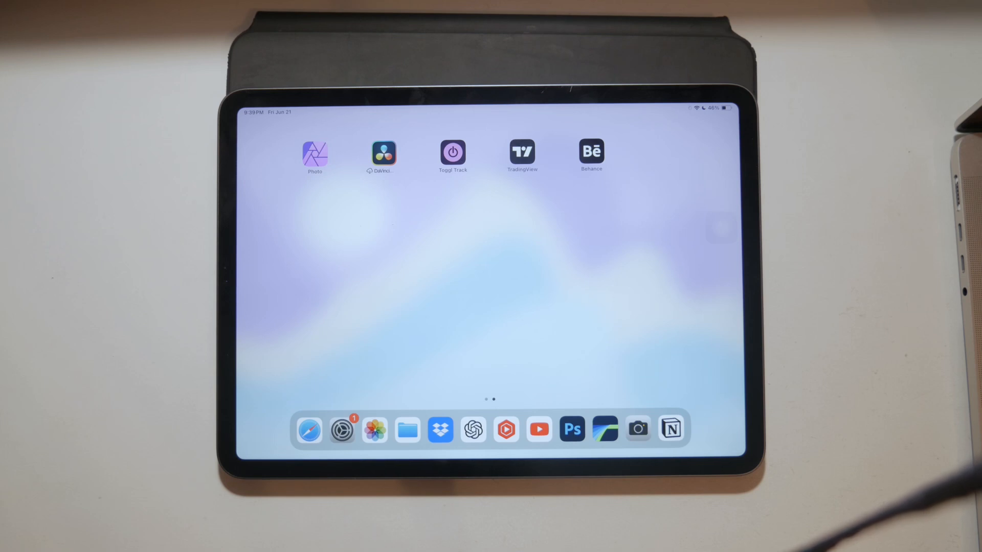
Wake the iPad and finish entering the passcode to unlock it
{"action": "scroll", "scroll_direction": "left", "scroll_amount": 3}
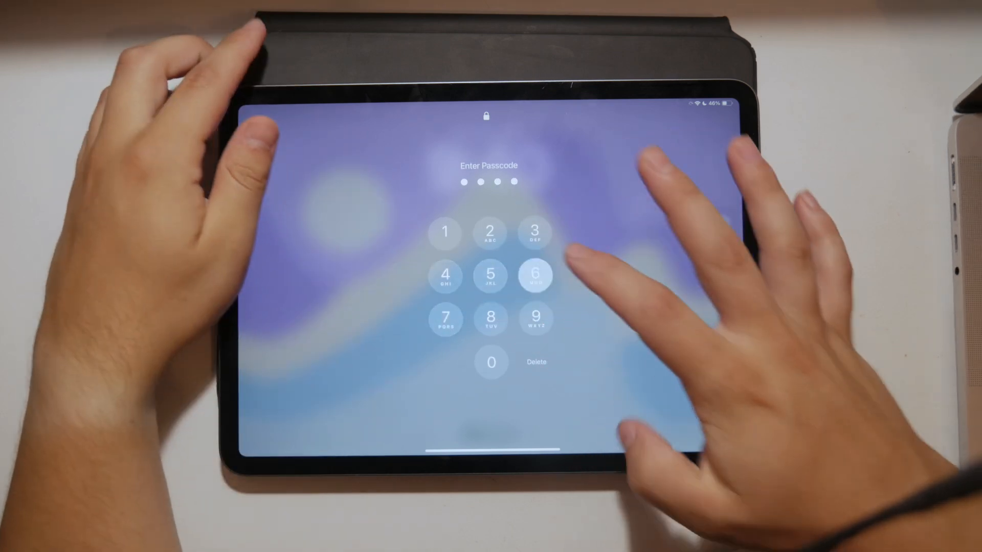
{"action": "left_click", "coordinate": [534, 275]}
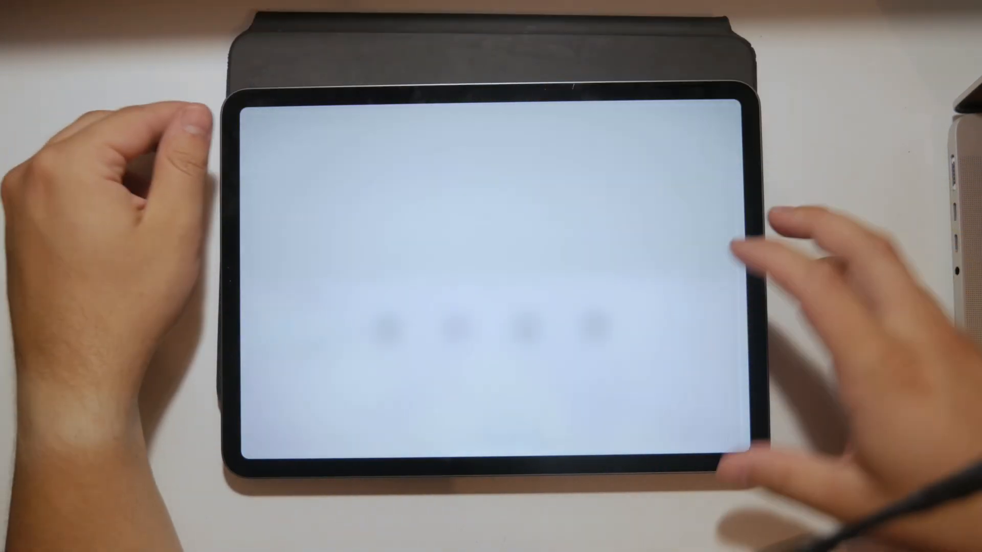